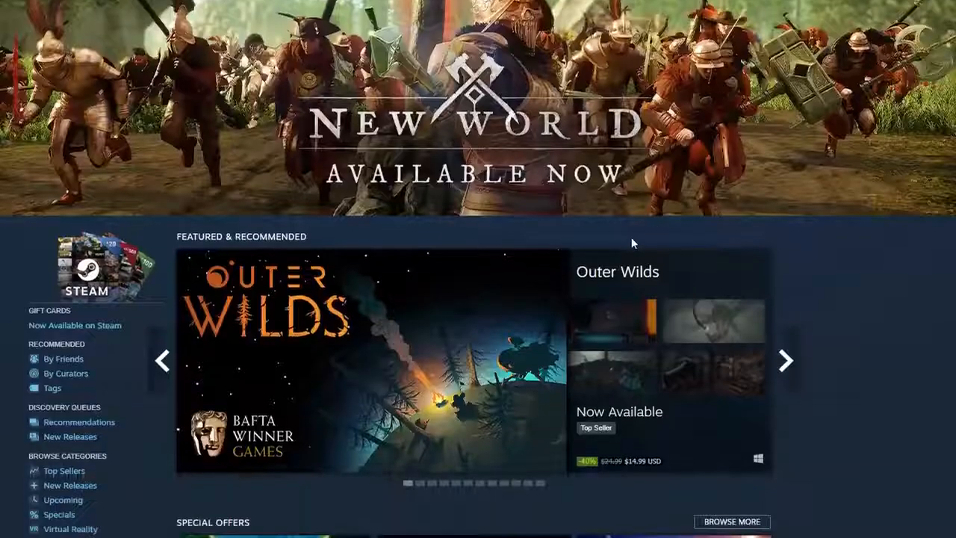
Step: Open the New World store page and add New World Retail ($39.99) to the cart
{"action": "scroll", "scroll_direction": "up", "scroll_amount": 3}
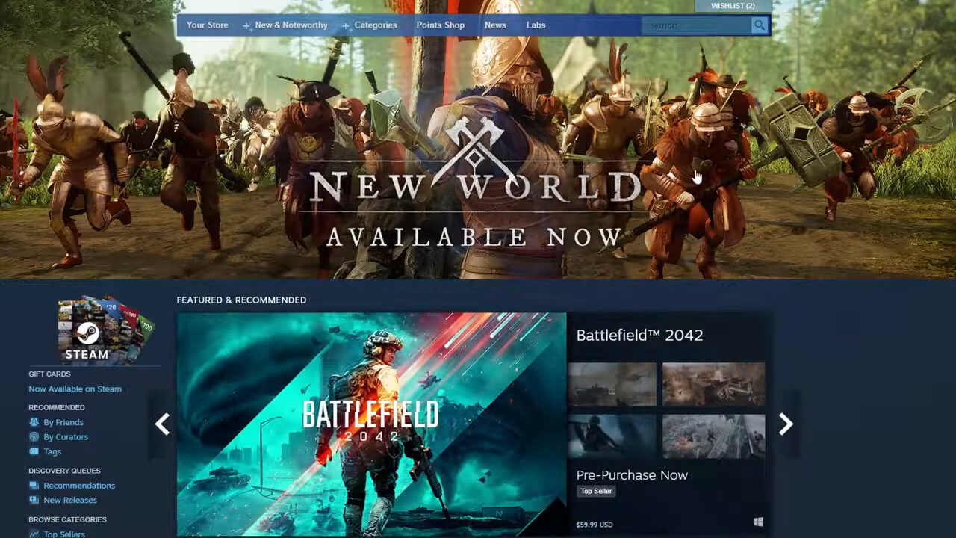
{"action": "mouse_move", "coordinate": [795, 242]}
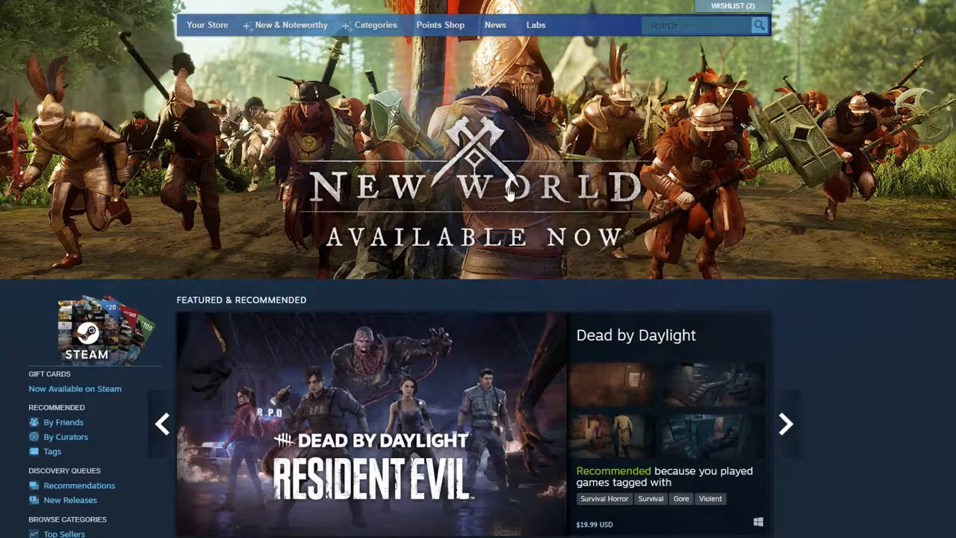
{"action": "left_click", "coordinate": [785, 423]}
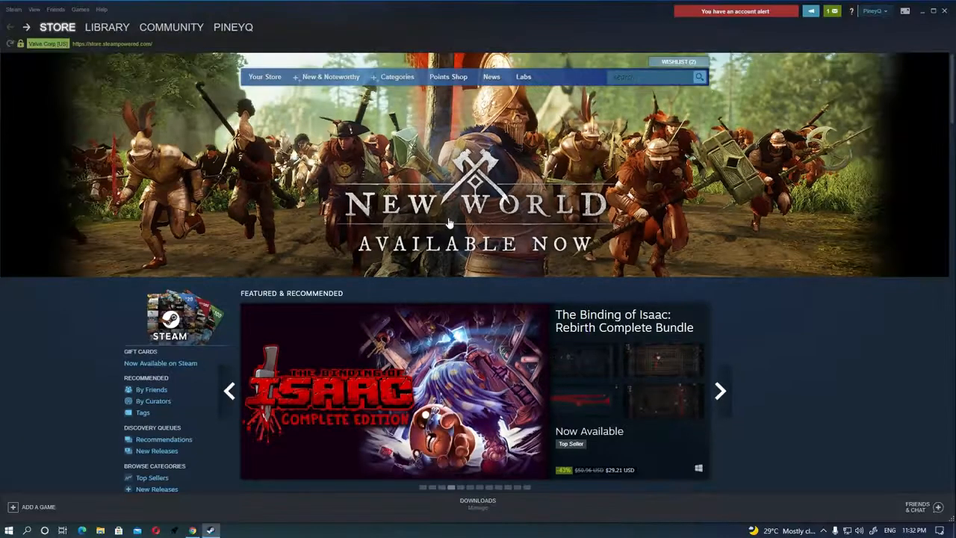
{"action": "left_click", "coordinate": [719, 390]}
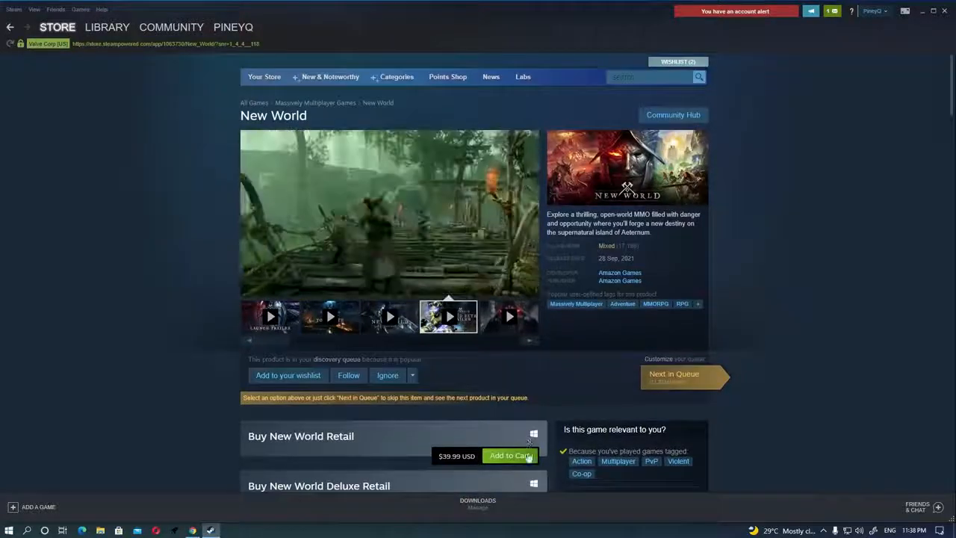
{"action": "left_click", "coordinate": [510, 456]}
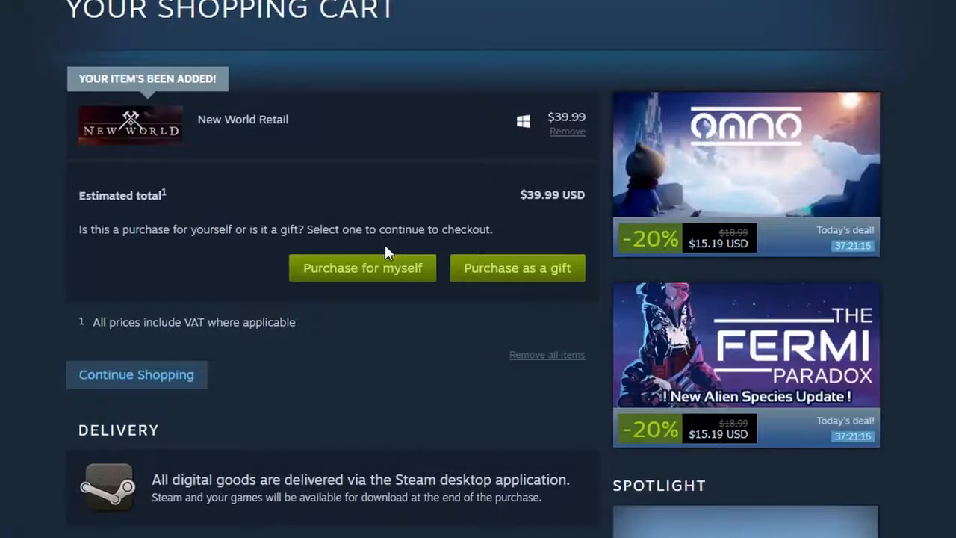
{"action": "mouse_move", "coordinate": [318, 247]}
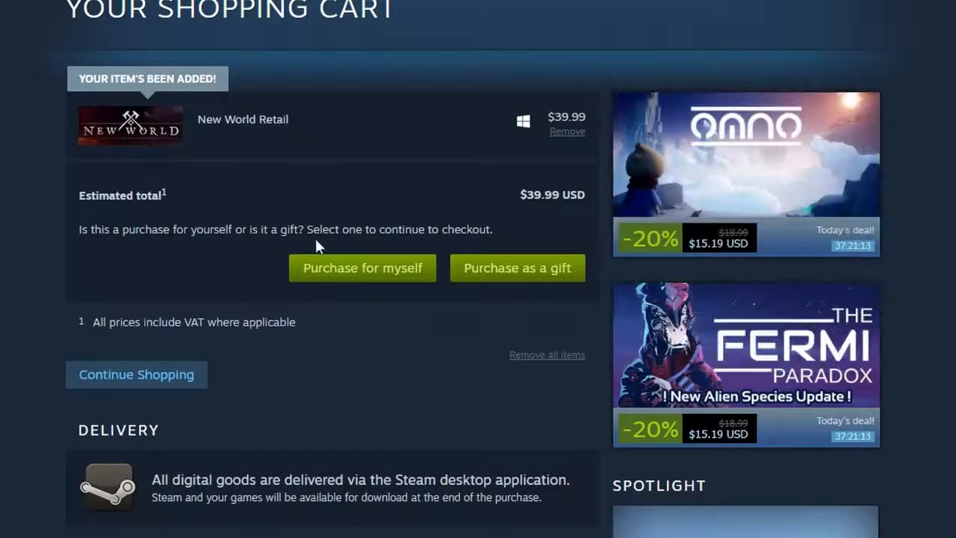